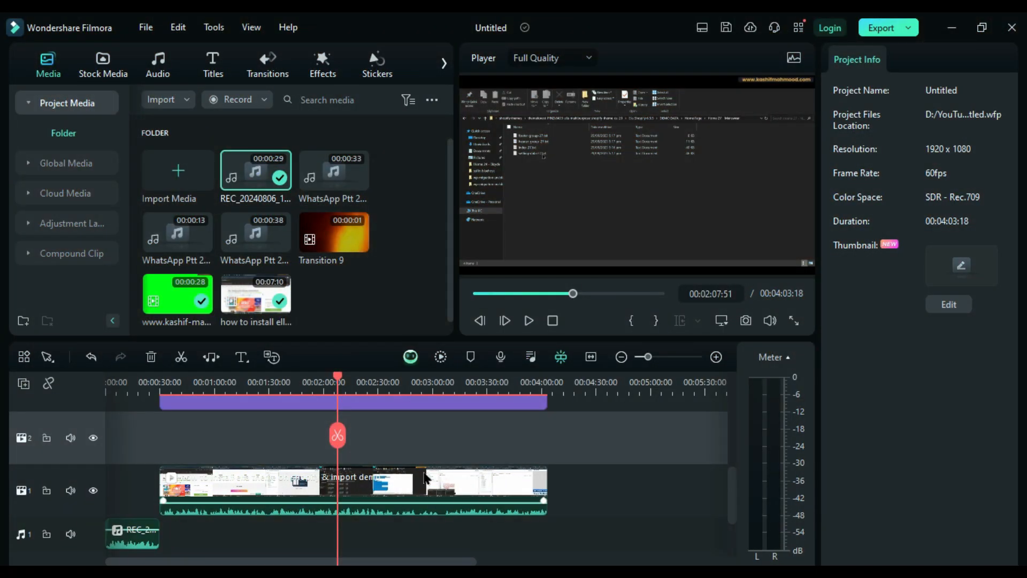
Bring up the context menu of the video clip on the timeline.
right_click(426, 478)
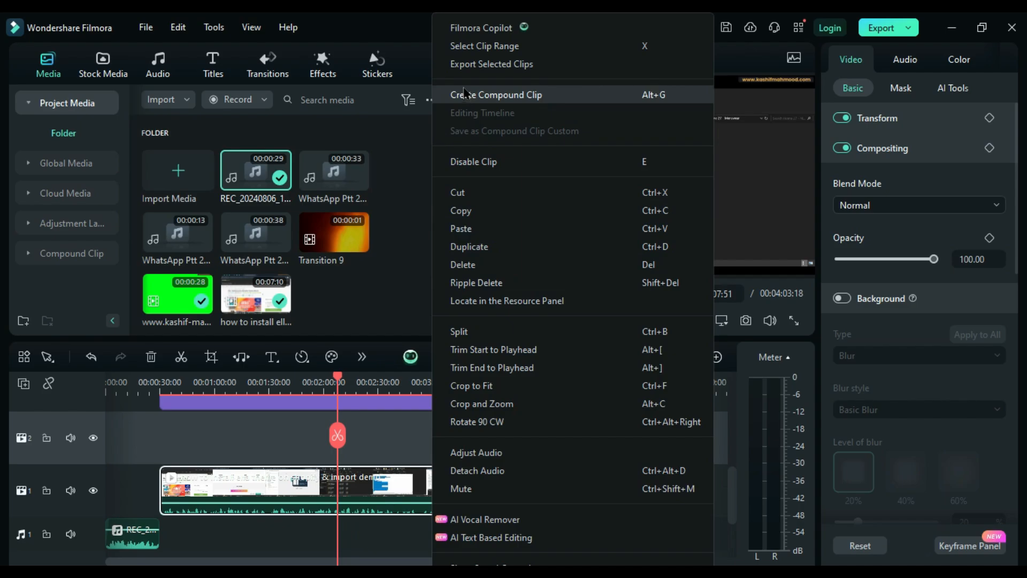
mouse_move(493, 46)
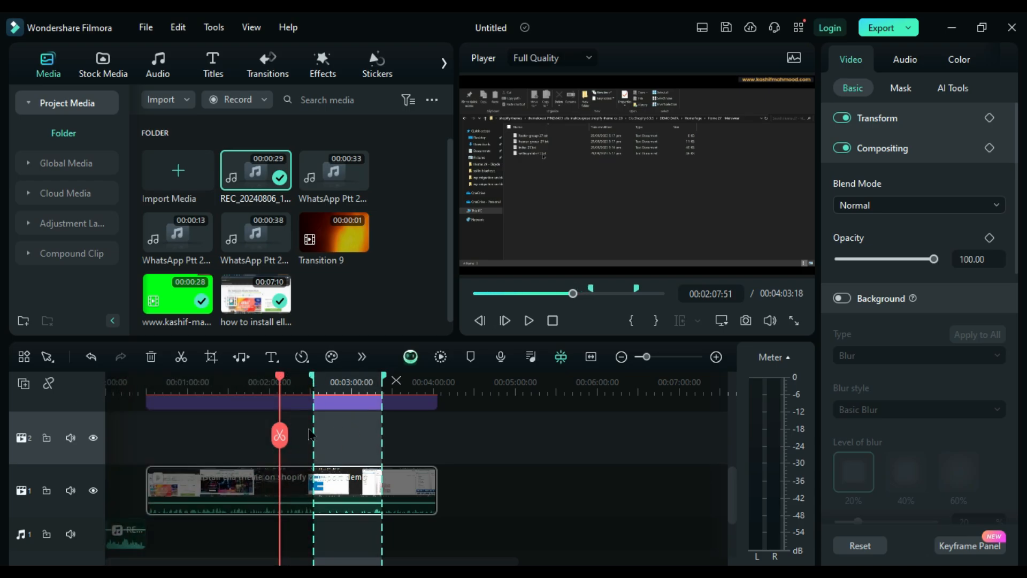
mouse_move(333, 452)
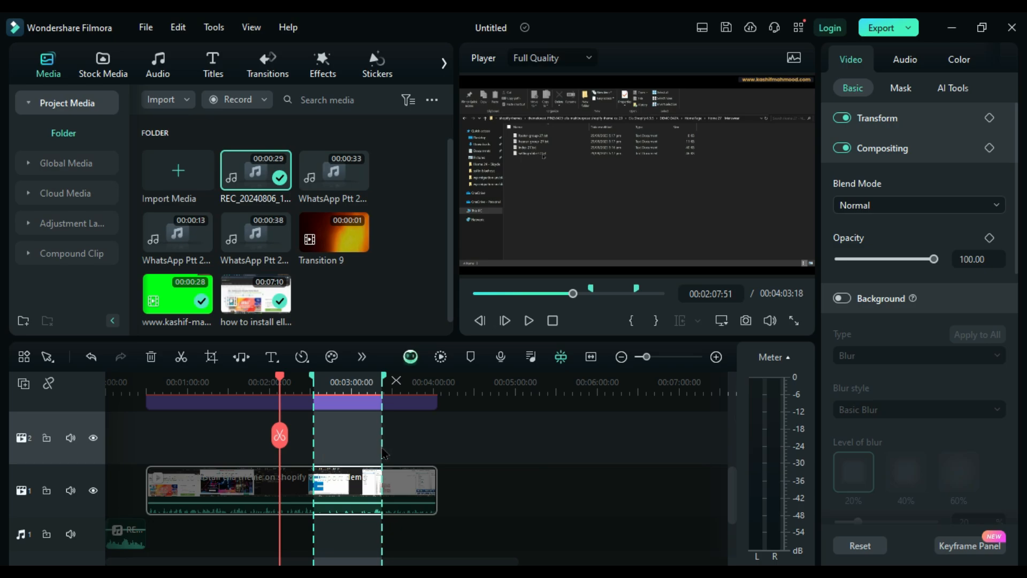
mouse_move(369, 476)
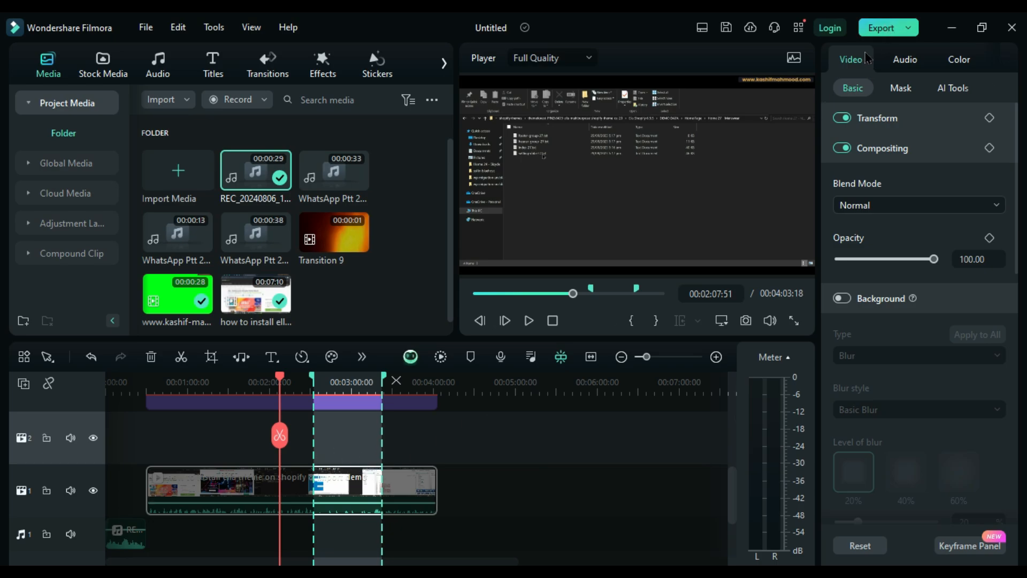
Export the marked 00:00:50 clip range with WAV as the output format.
left_click(881, 27)
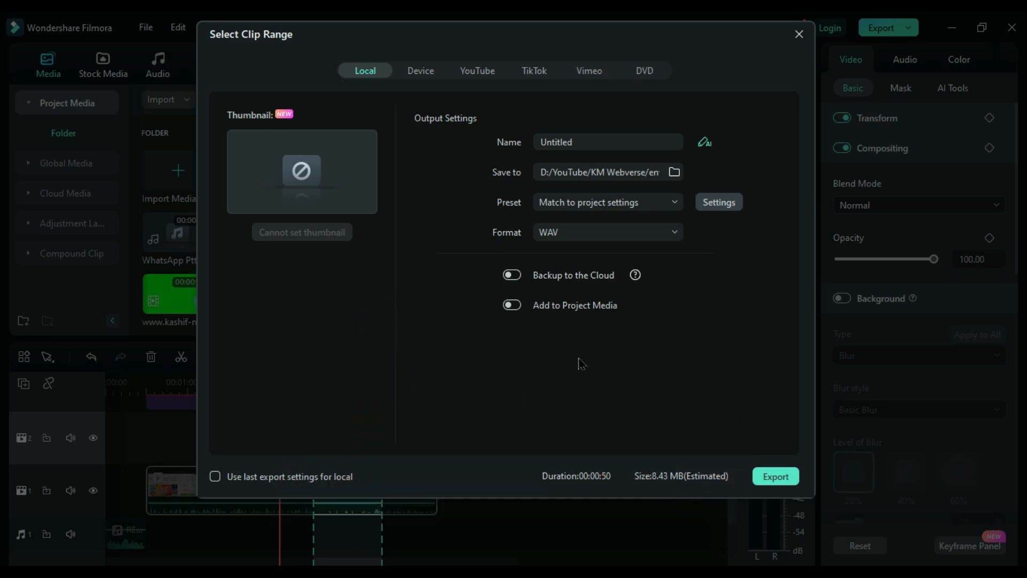
mouse_move(587, 357)
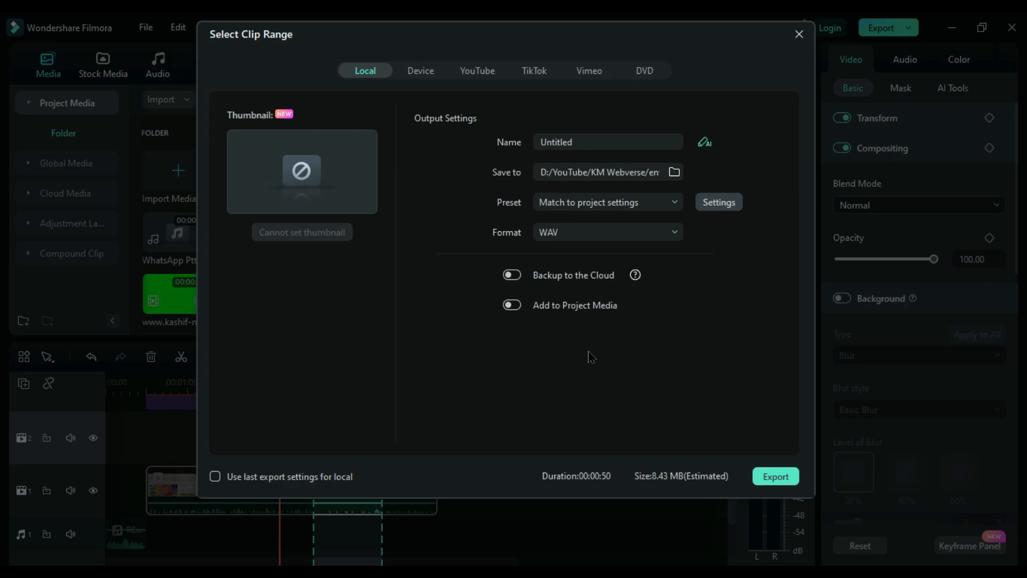
mouse_move(535, 363)
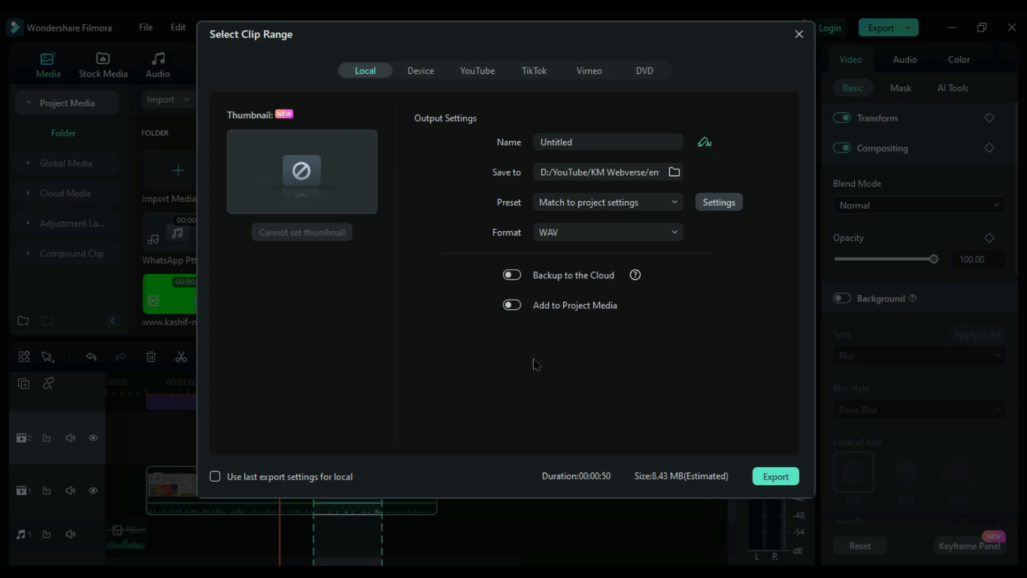